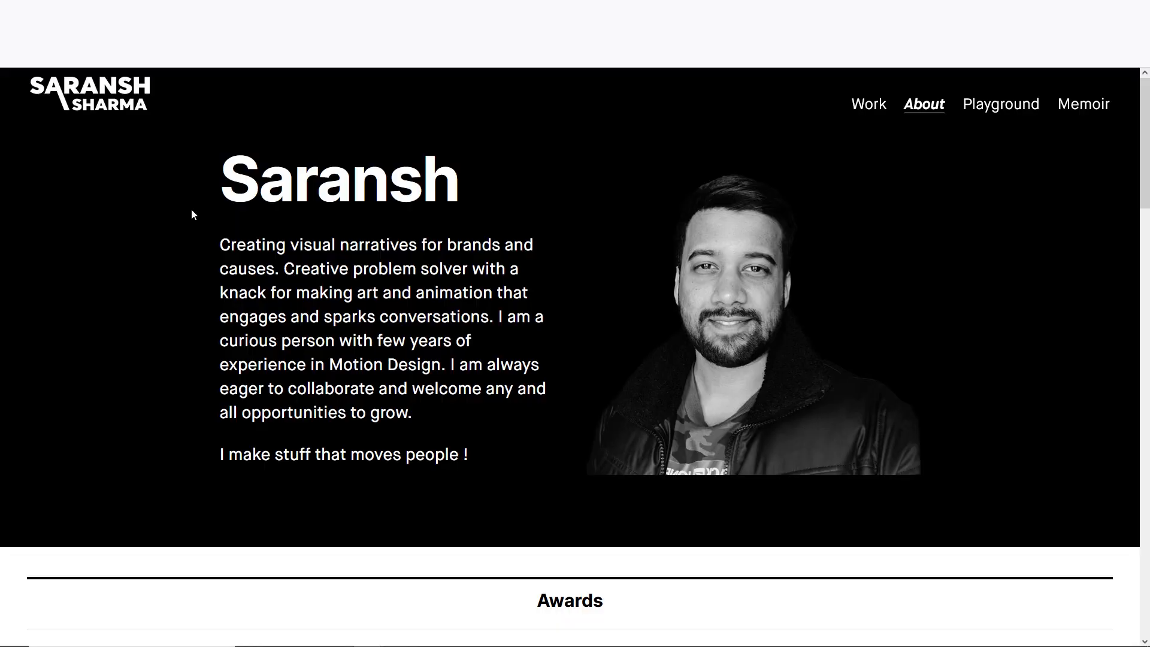
pyautogui.moveTo(194, 233)
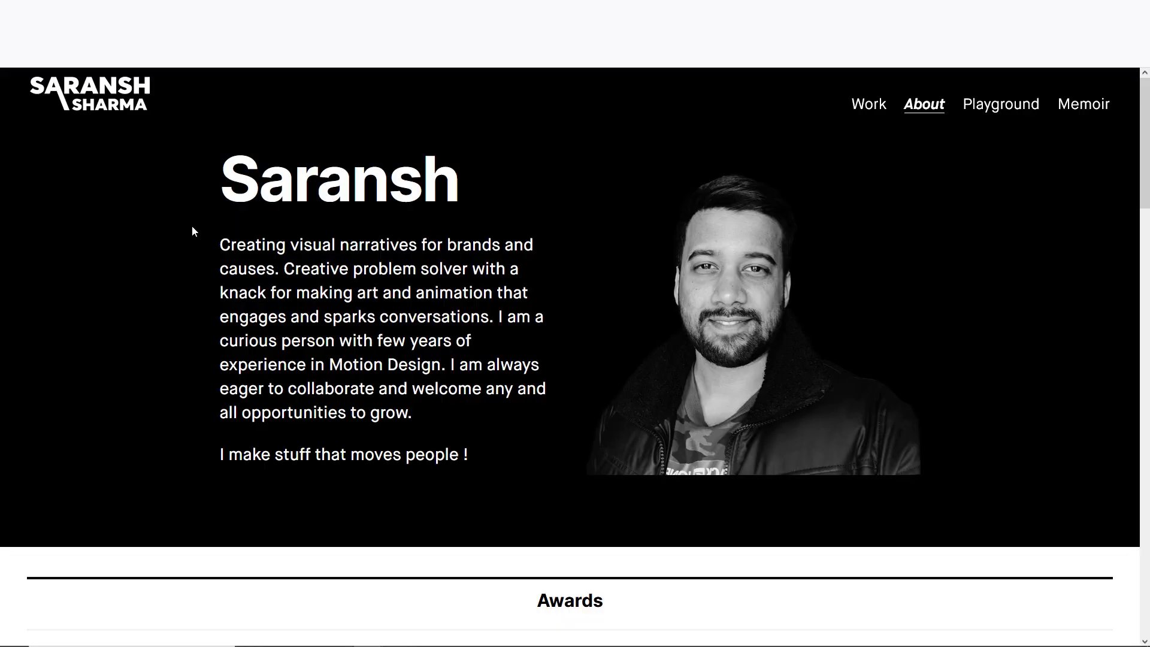
pyautogui.moveTo(148, 274)
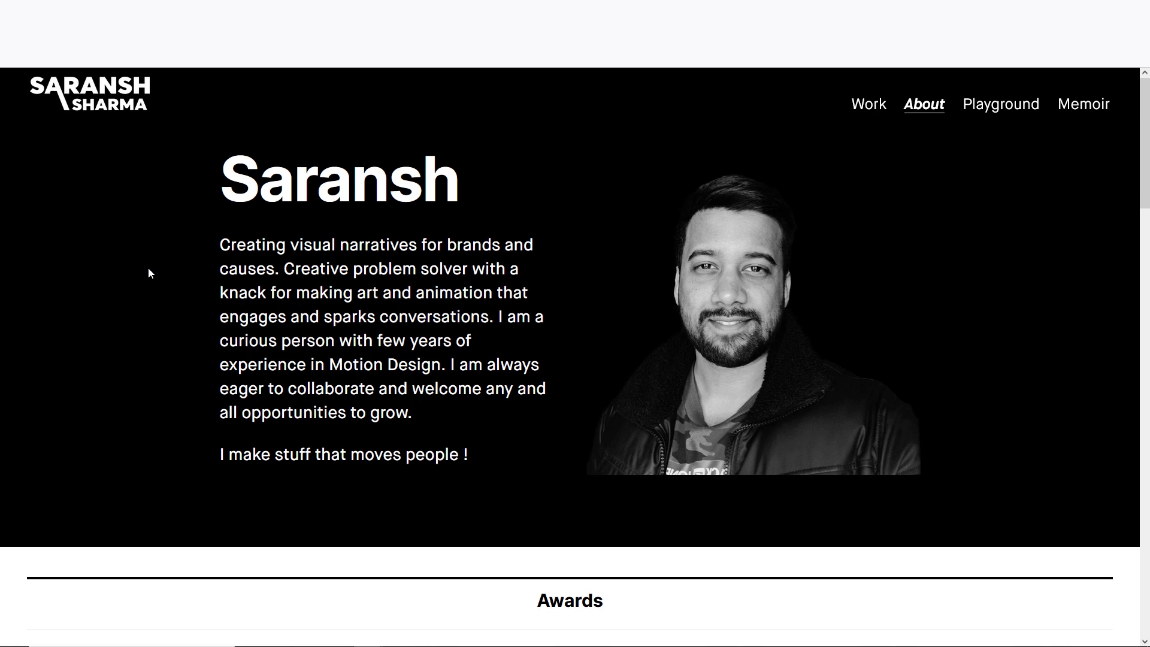
pyautogui.moveTo(228, 211)
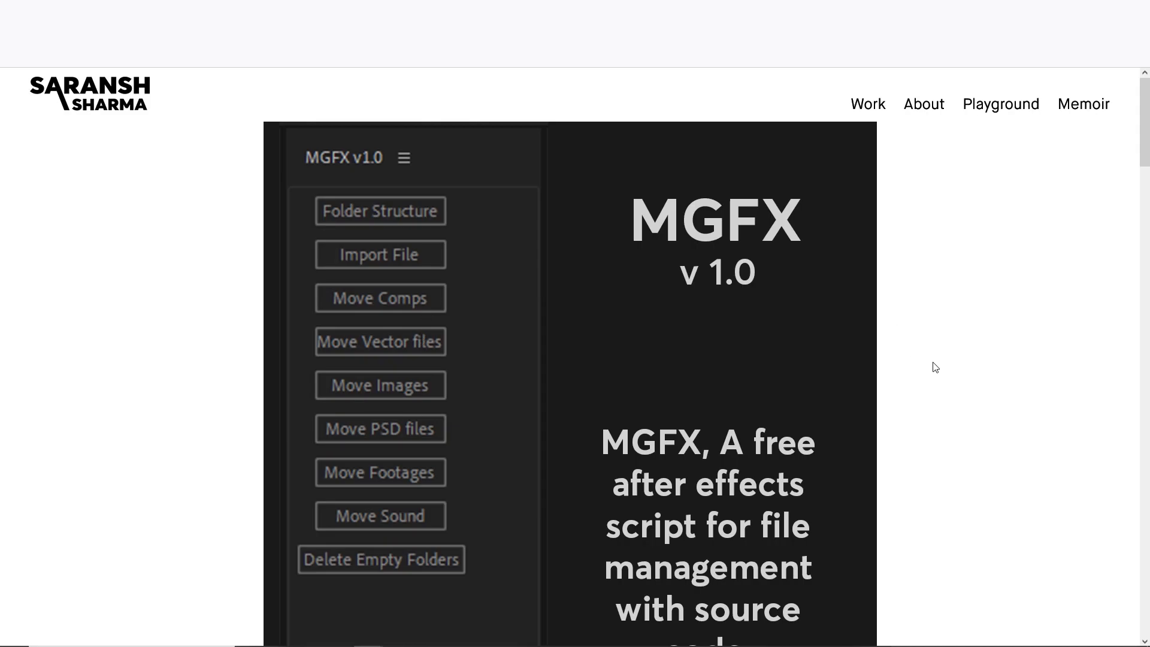
pyautogui.moveTo(587, 417)
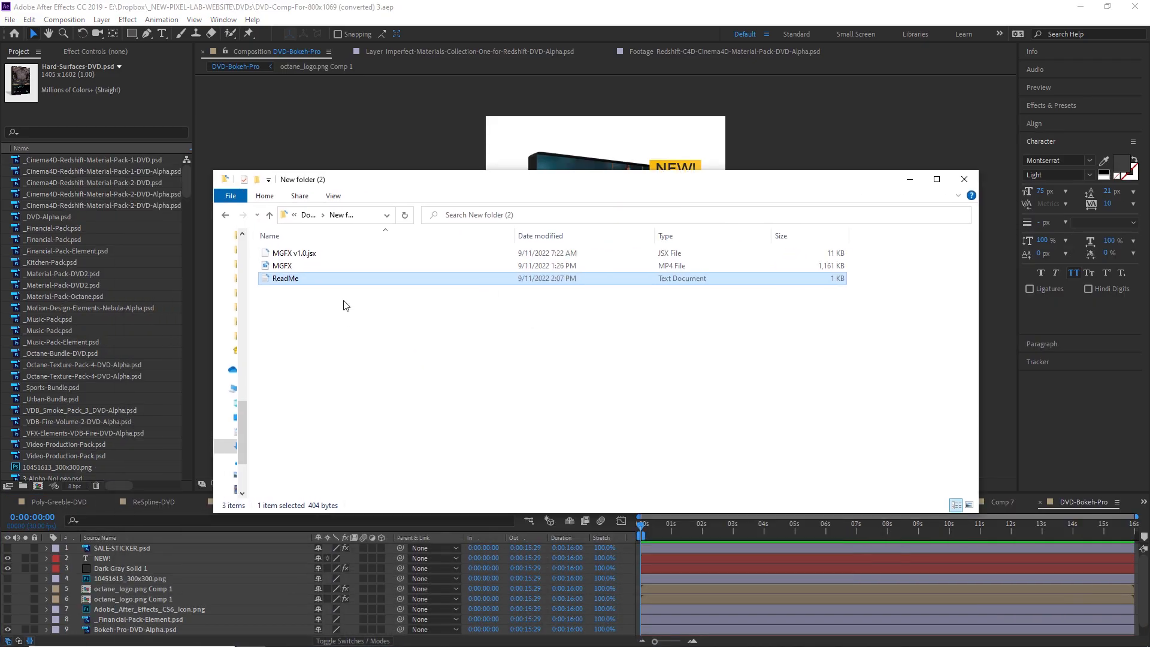
# Close the New folder (2) Explorer window so After Effects shows the Bokeh Pro DVD cover comp
pyautogui.click(292, 253)
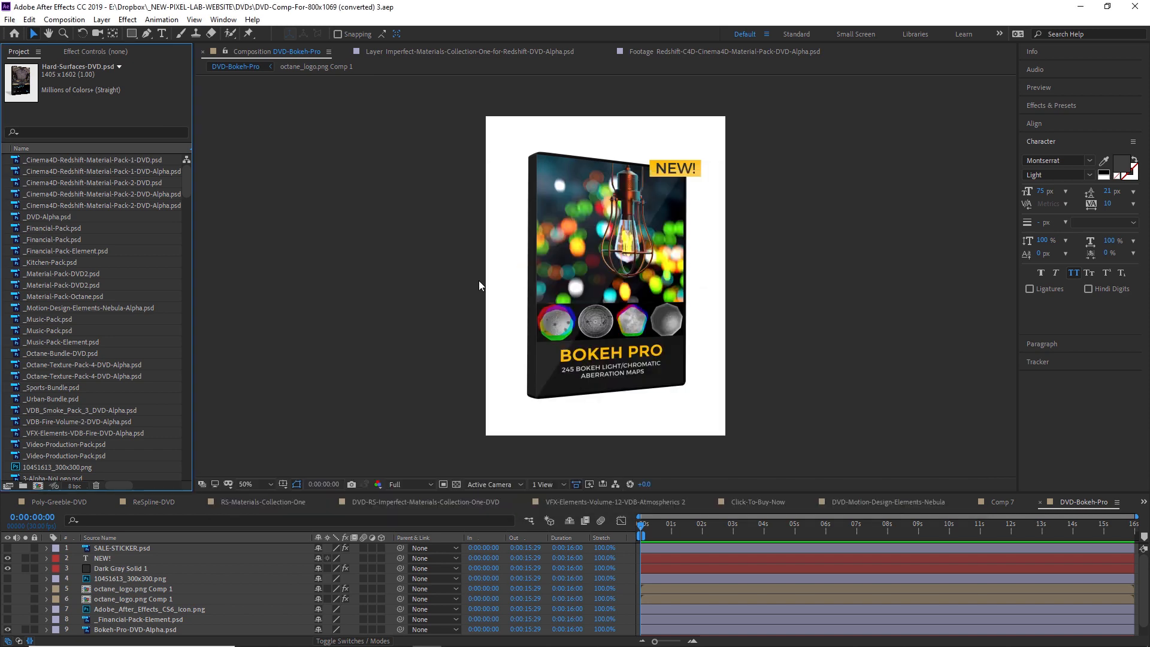
pyautogui.scroll(-3)
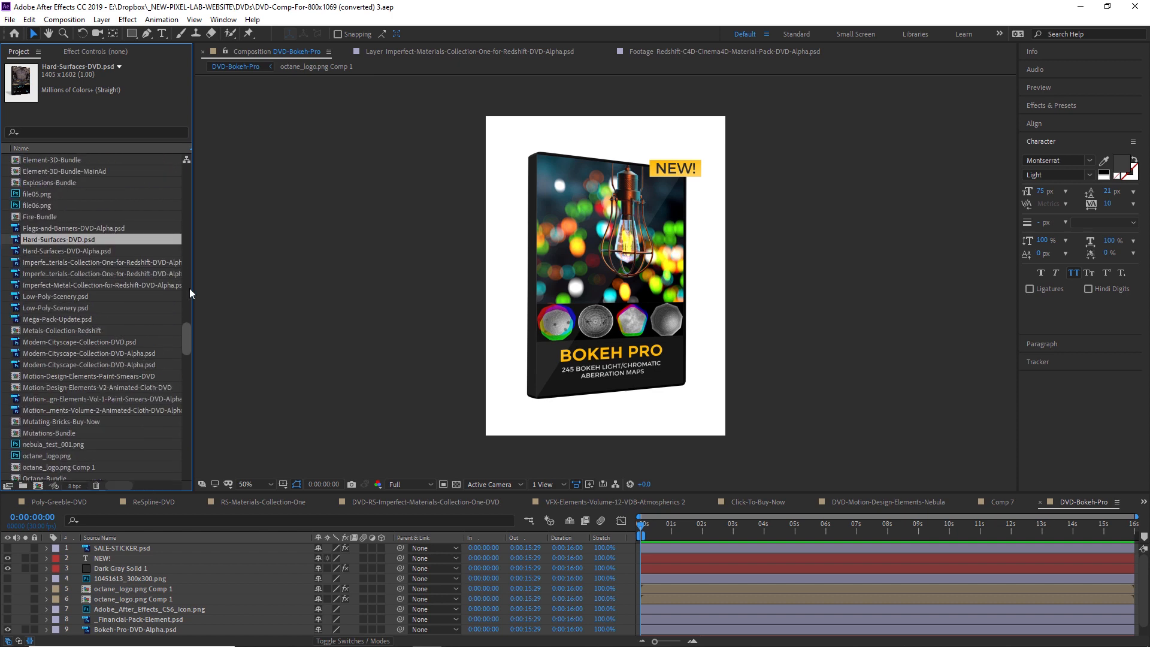
pyautogui.scroll(-3)
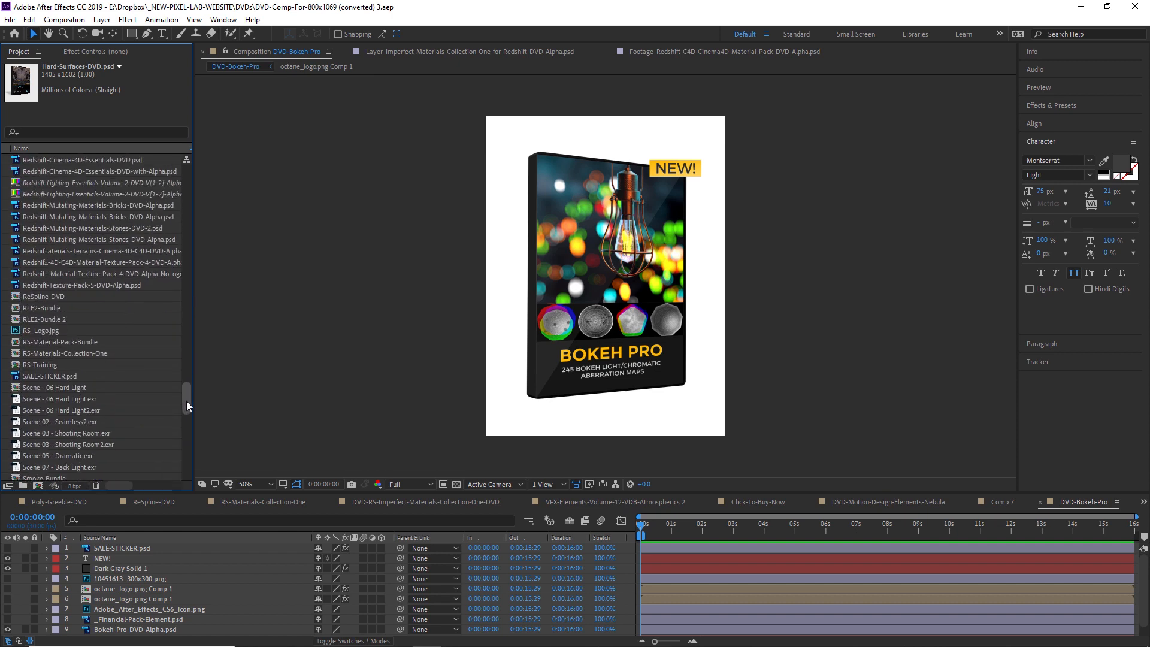
pyautogui.scroll(3)
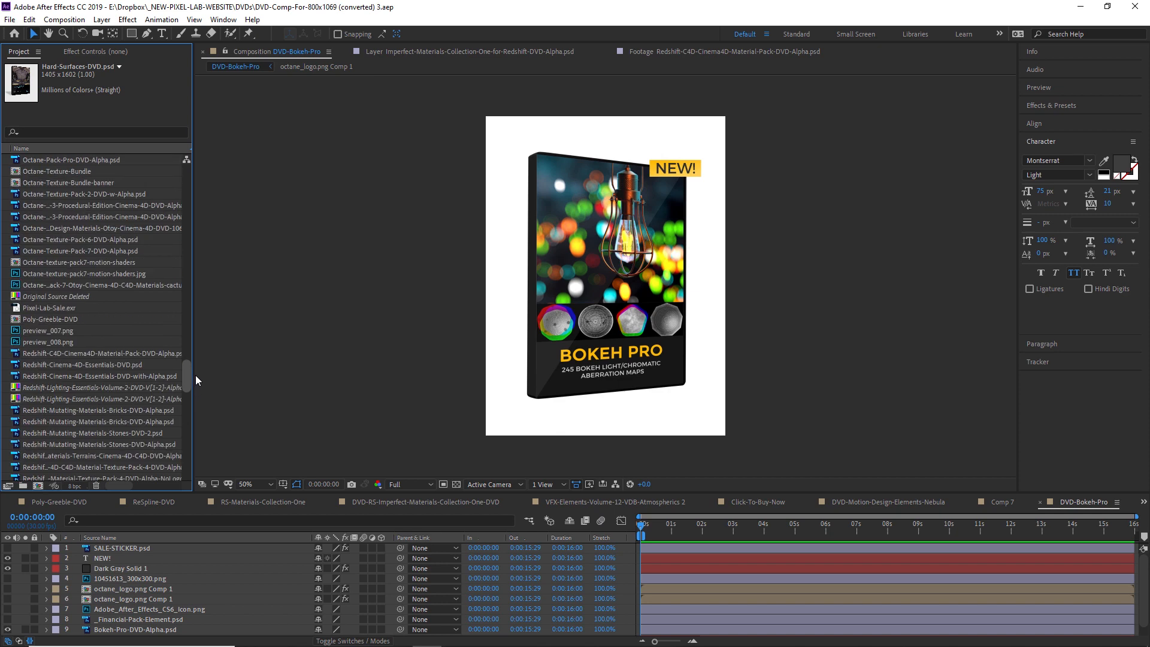
pyautogui.scroll(3)
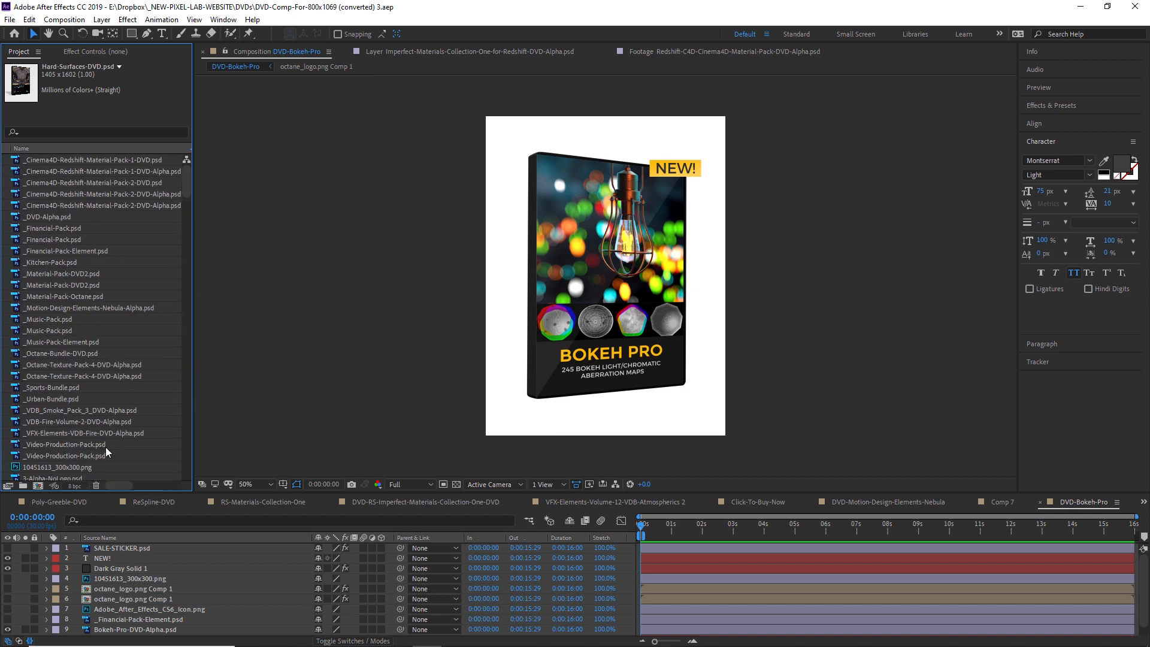
pyautogui.moveTo(223, 21)
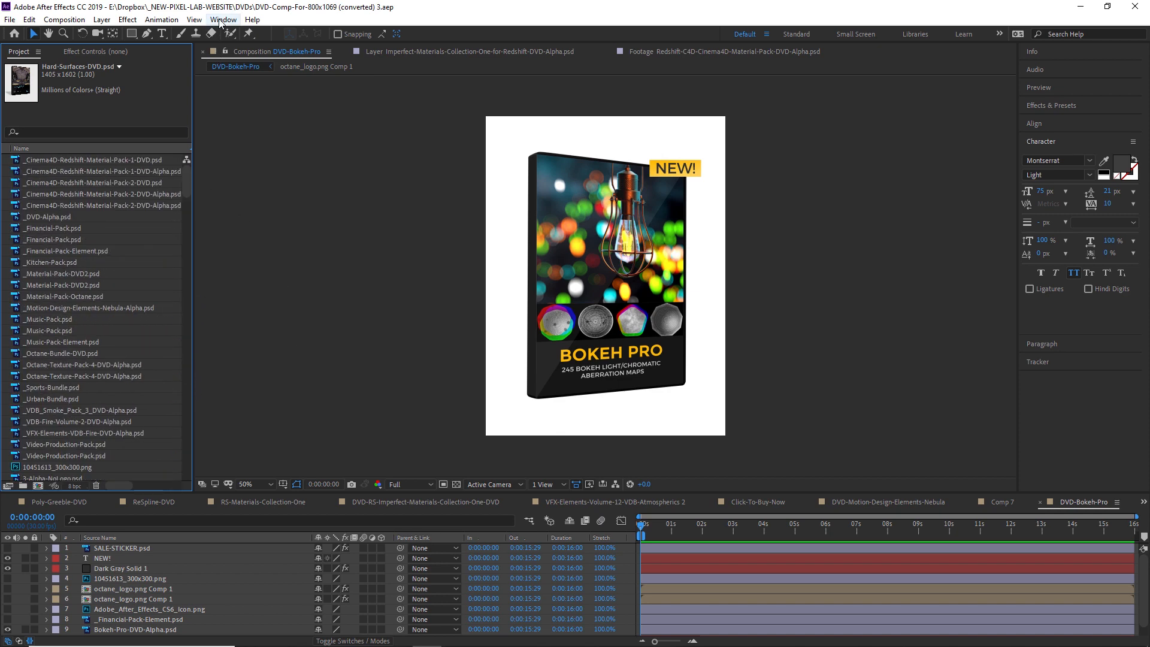
# Launch MGFX v1.0.jsx from the Window menu so its panel sits beside the project list
pyautogui.click(223, 19)
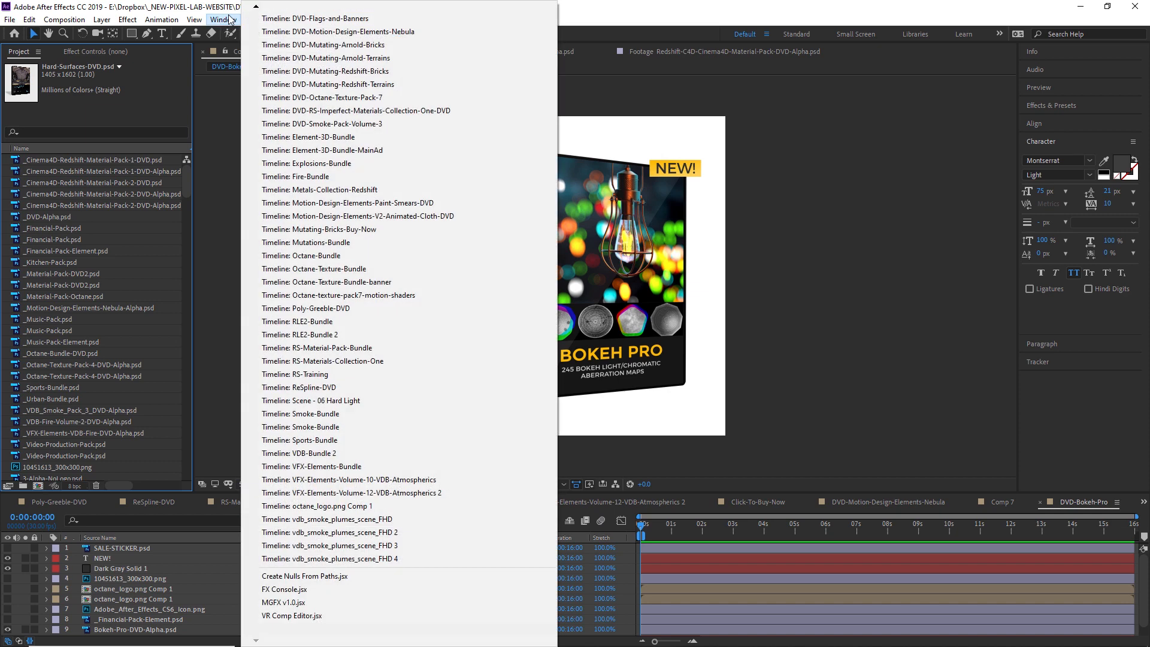
pyautogui.moveTo(284, 590)
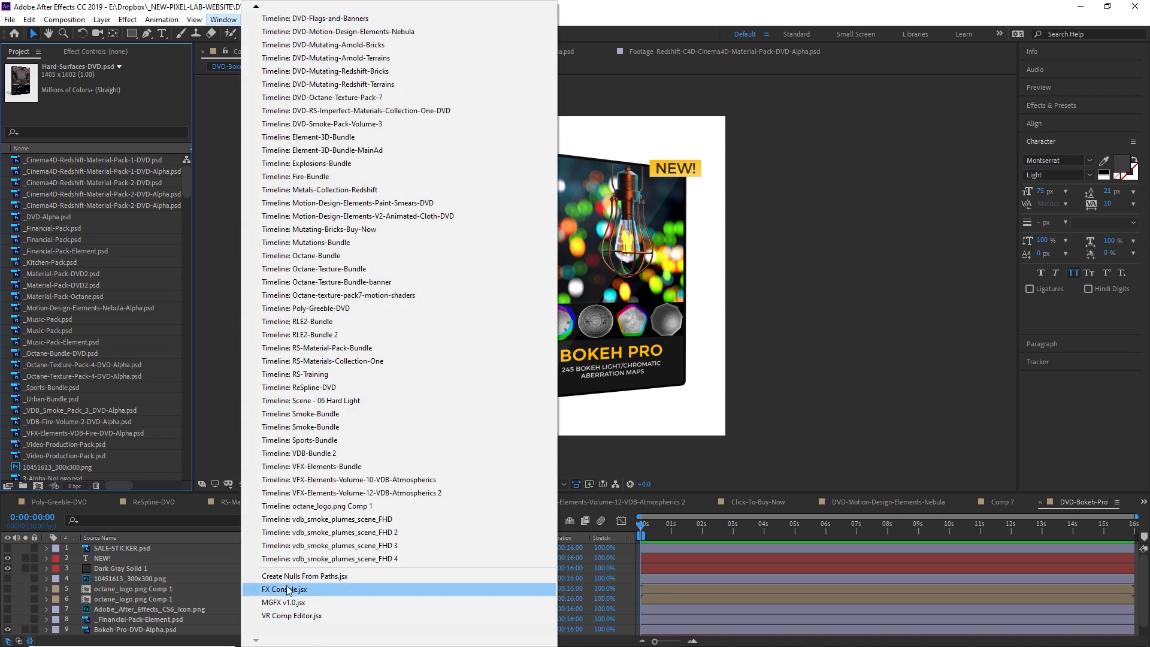
pyautogui.moveTo(283, 603)
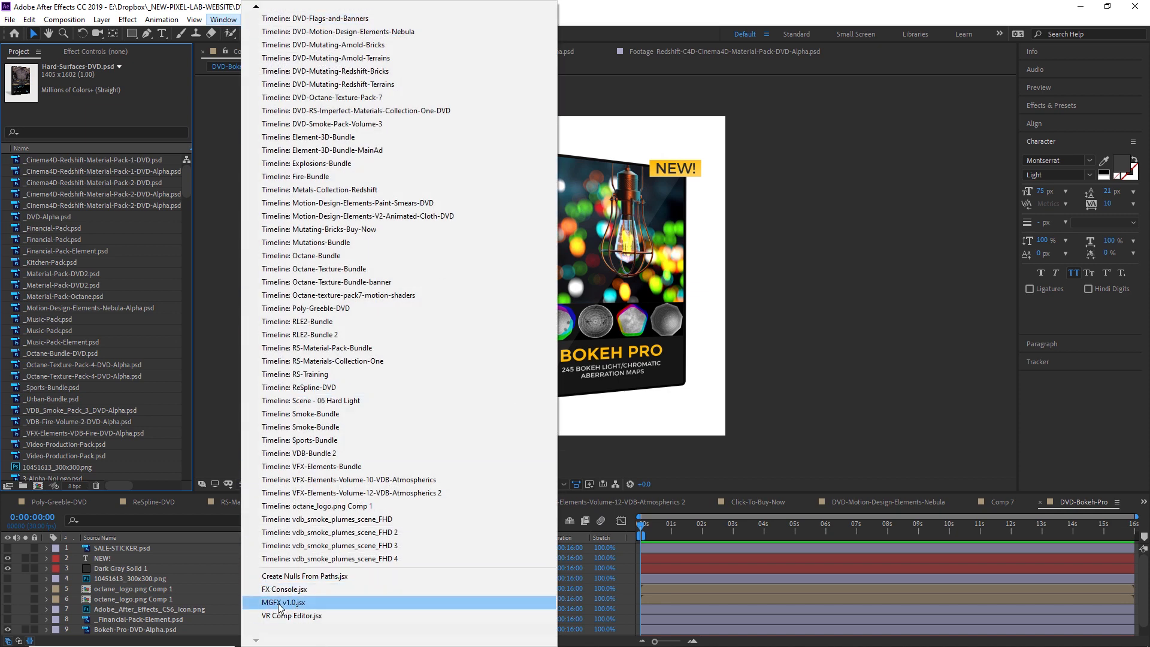
pyautogui.click(283, 602)
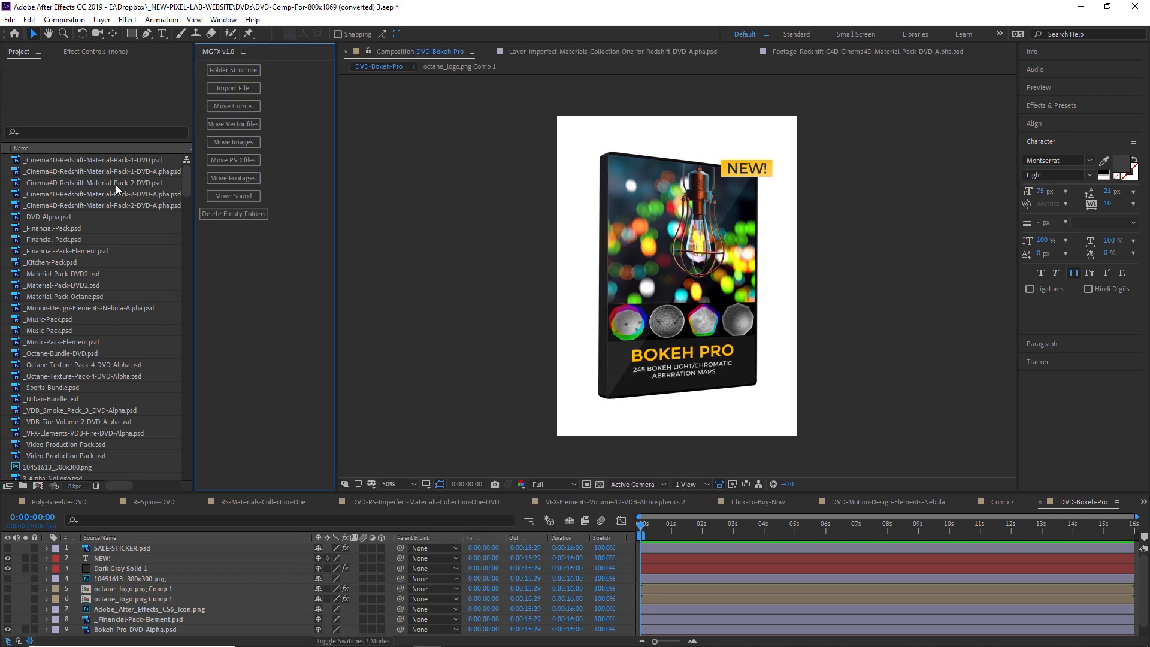
pyautogui.moveTo(233, 70)
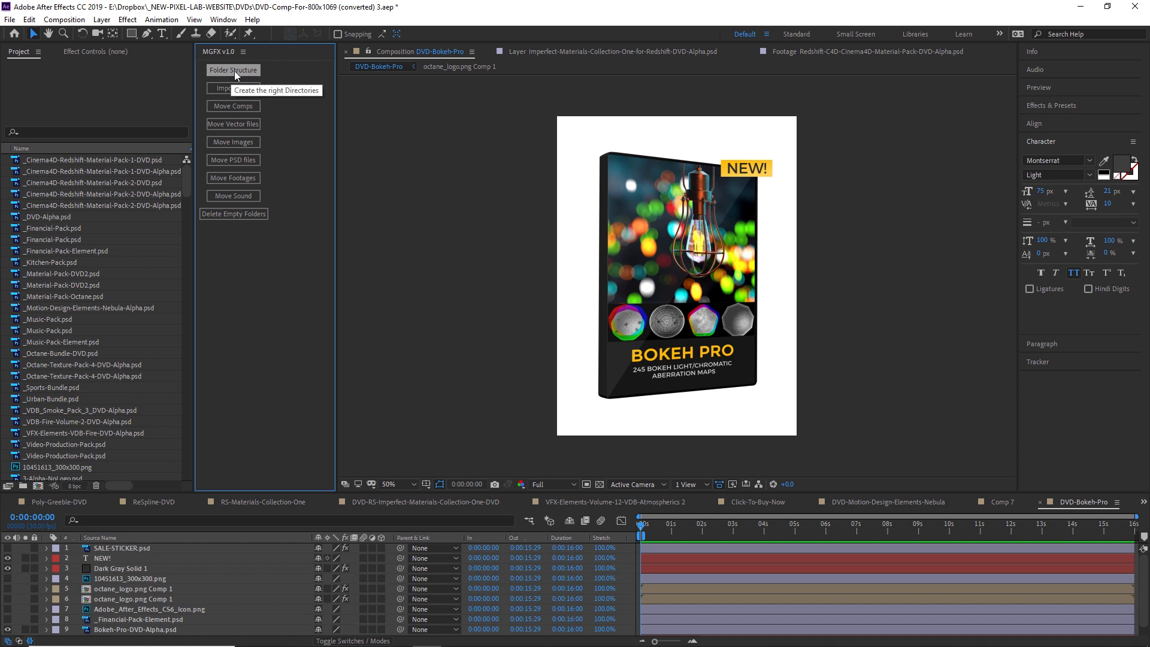
pyautogui.moveTo(73, 143)
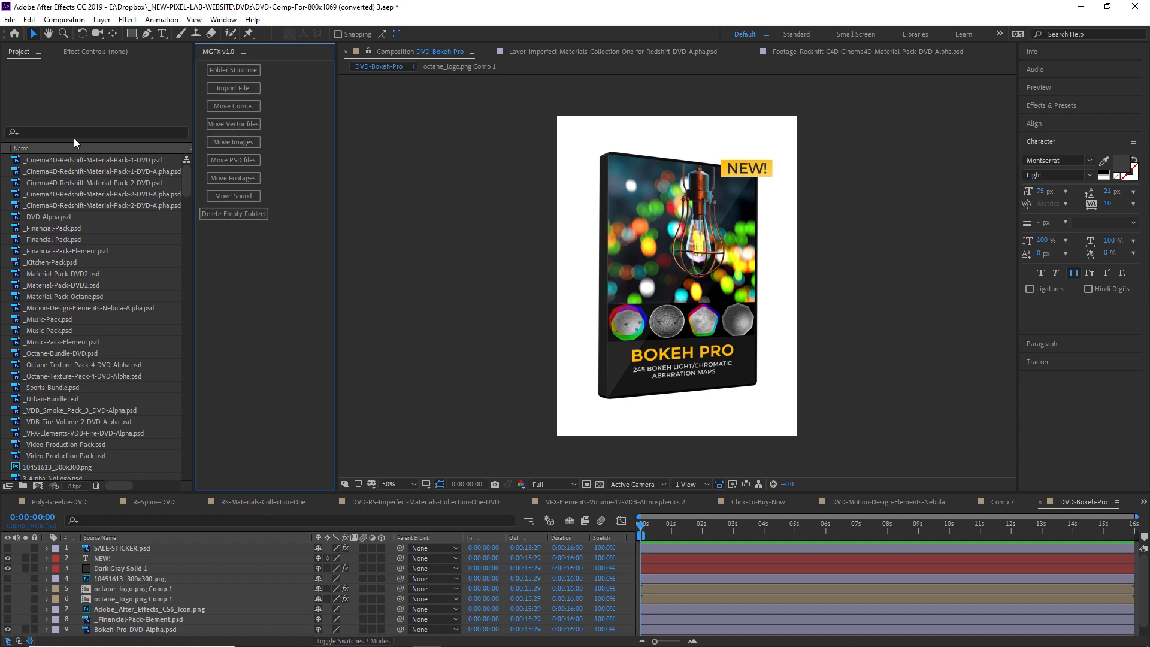
pyautogui.moveTo(234, 69)
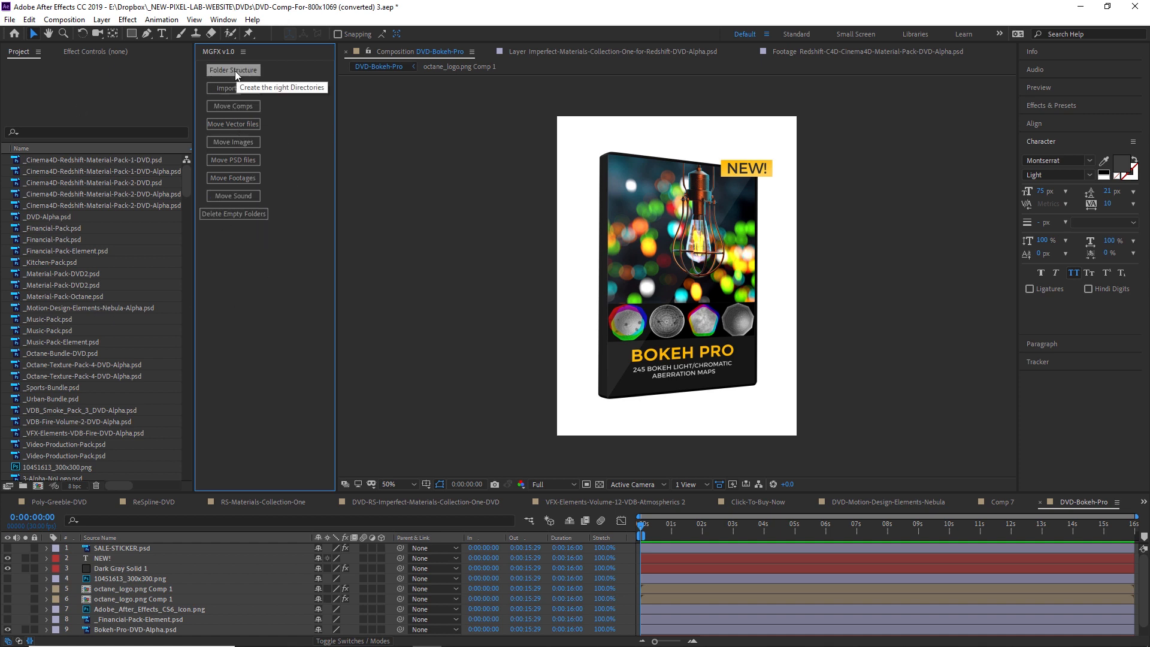
# Run Folder Structure, Move Comps, Move Vector files and Delete Empty Folders in the MGFX panel
pyautogui.click(234, 70)
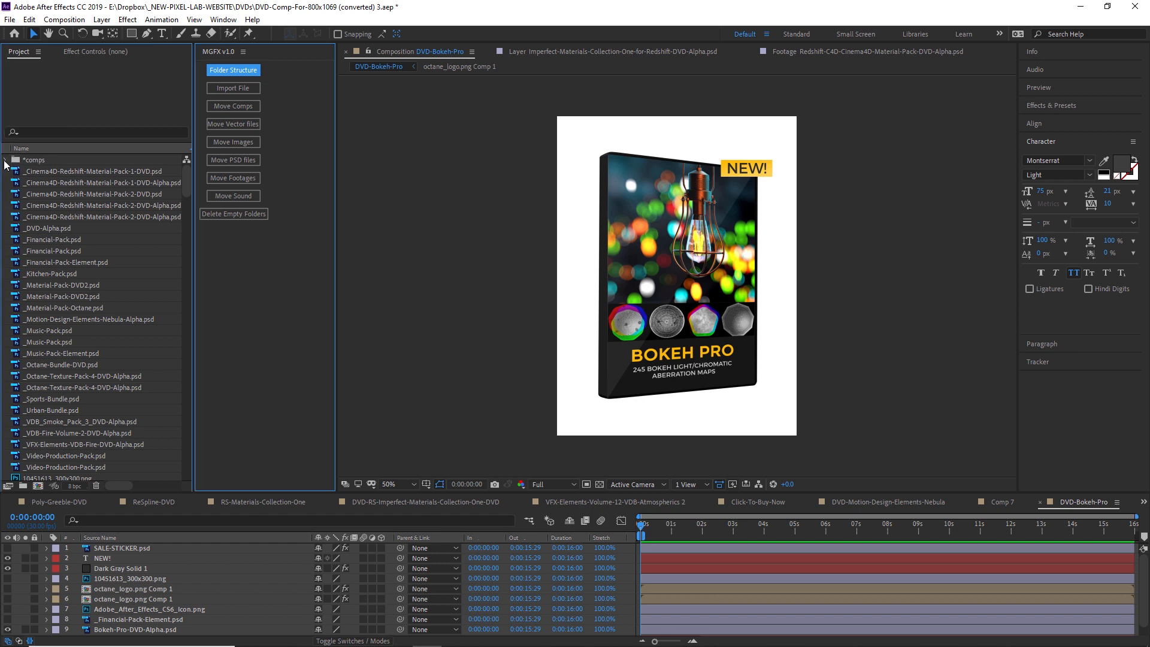
pyautogui.moveTo(234, 87)
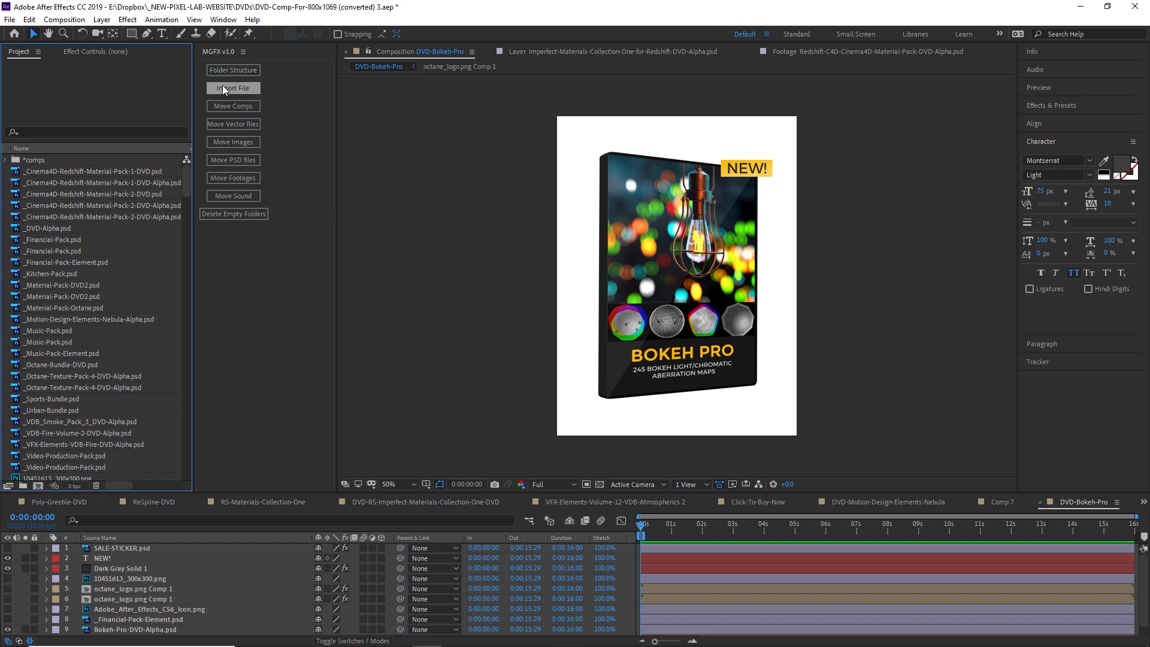
pyautogui.moveTo(234, 106)
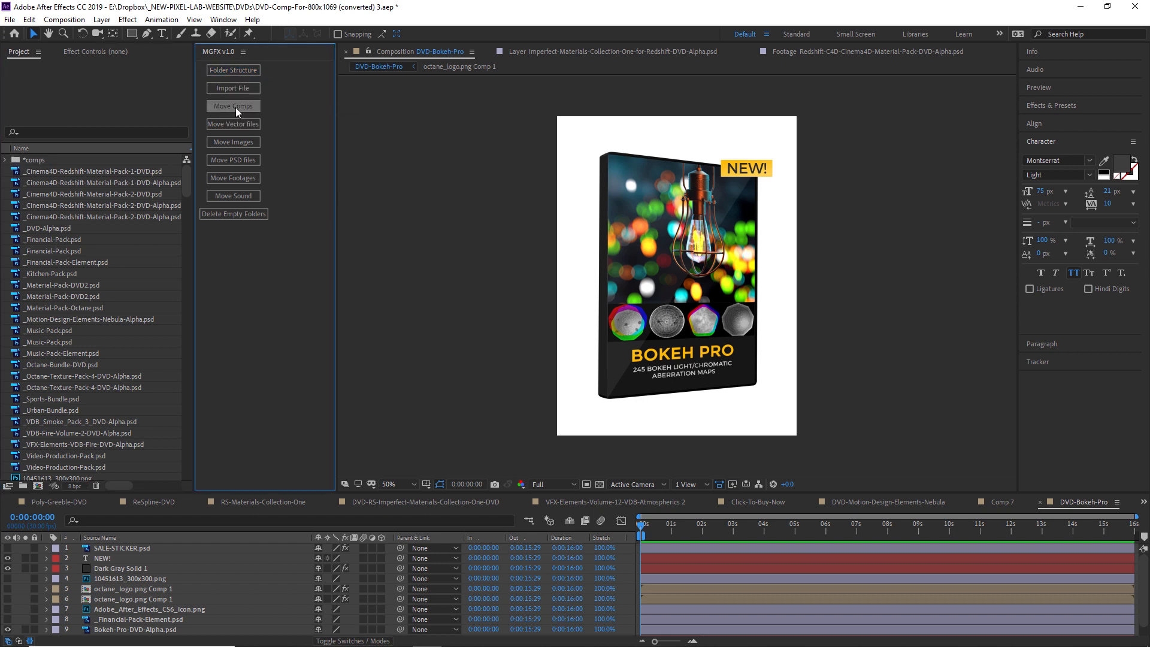
pyautogui.click(234, 106)
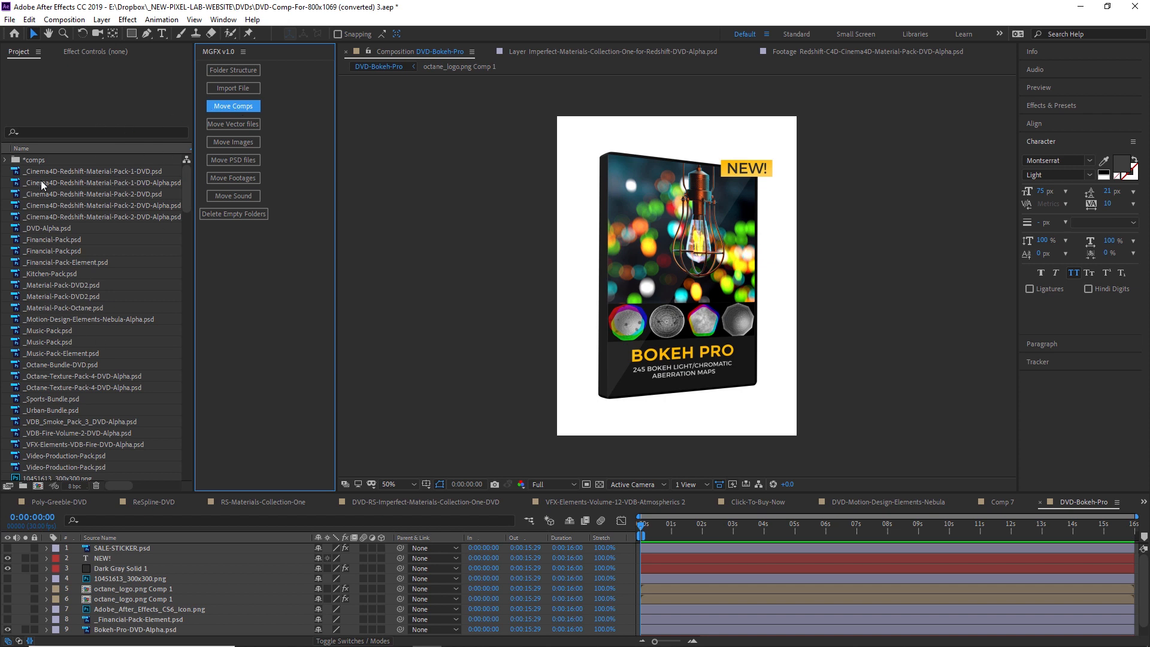
pyautogui.moveTo(233, 123)
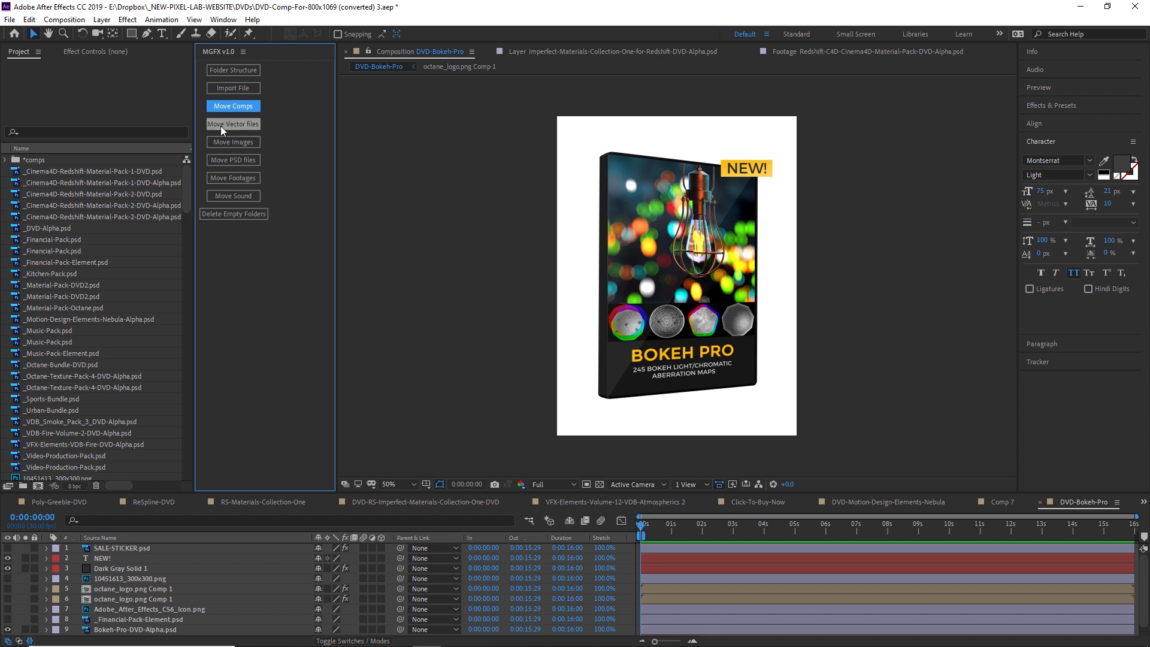
pyautogui.click(234, 124)
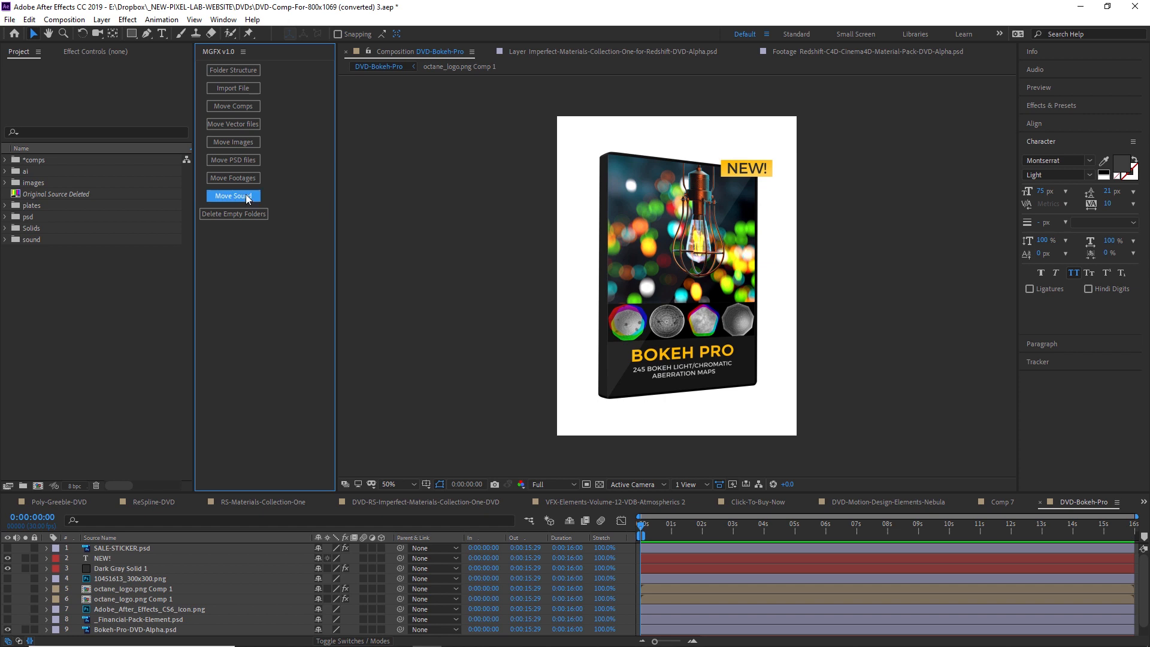
pyautogui.click(234, 195)
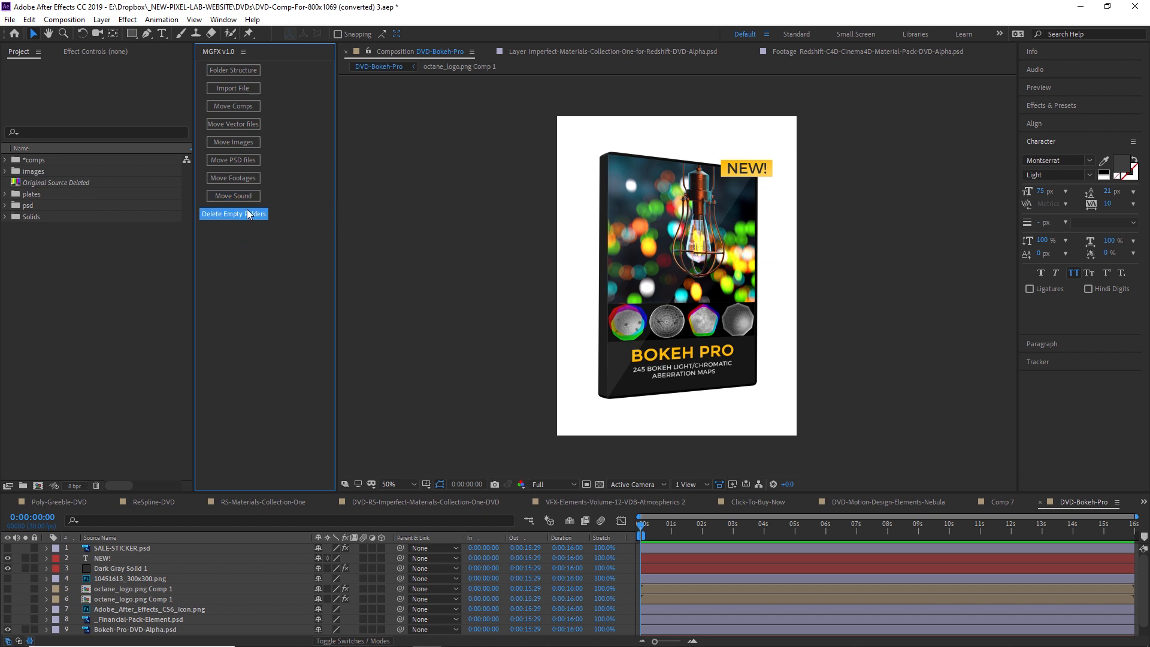
pyautogui.moveTo(184, 227)
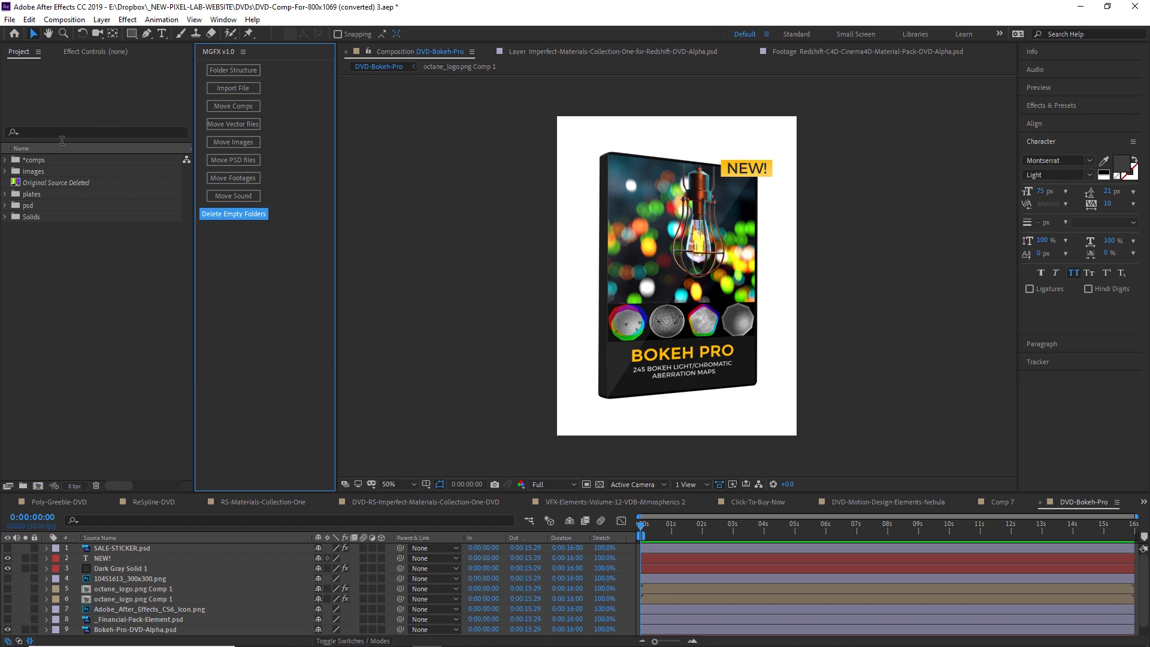
pyautogui.click(5, 159)
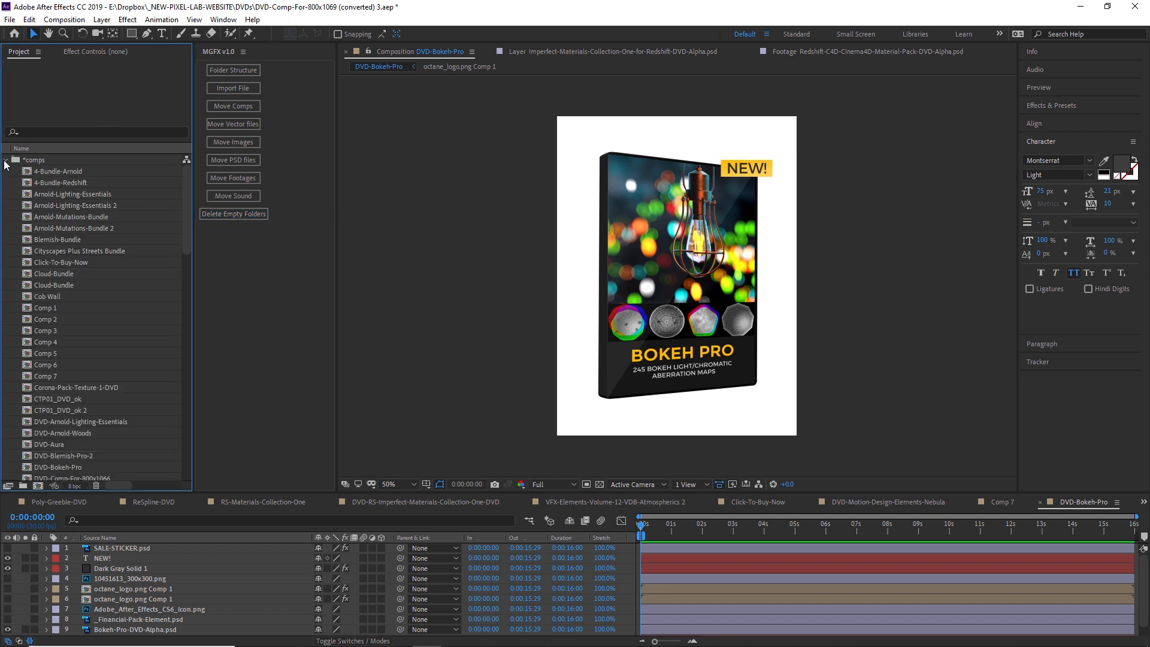
pyautogui.click(5, 160)
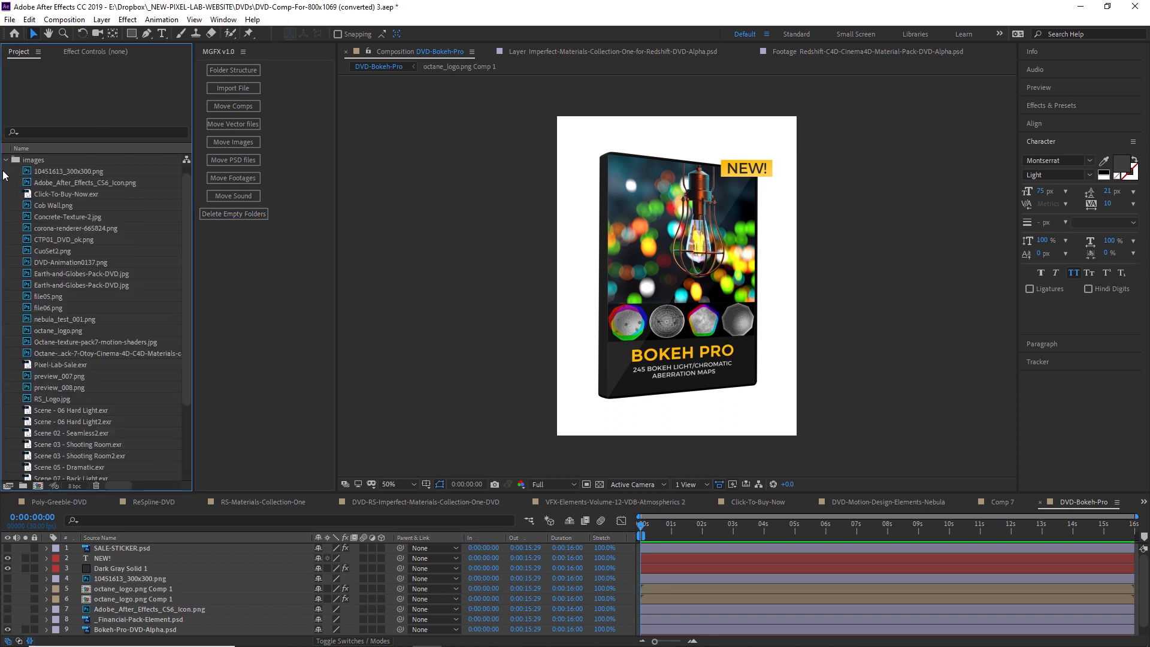
pyautogui.click(5, 159)
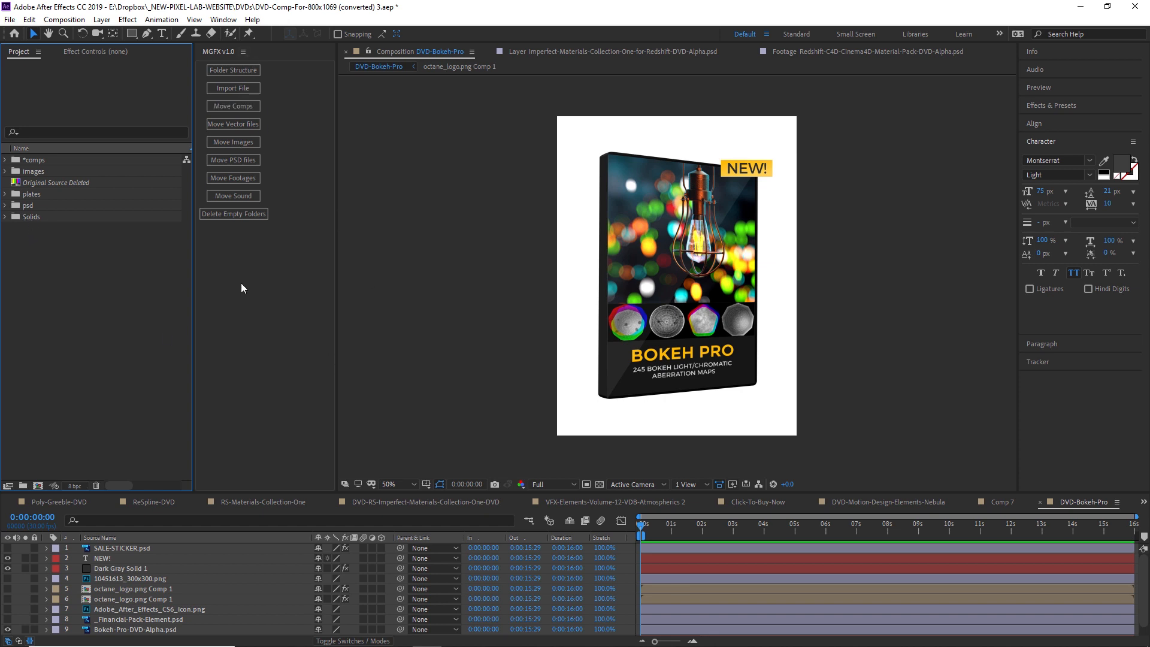
pyautogui.moveTo(681, 450)
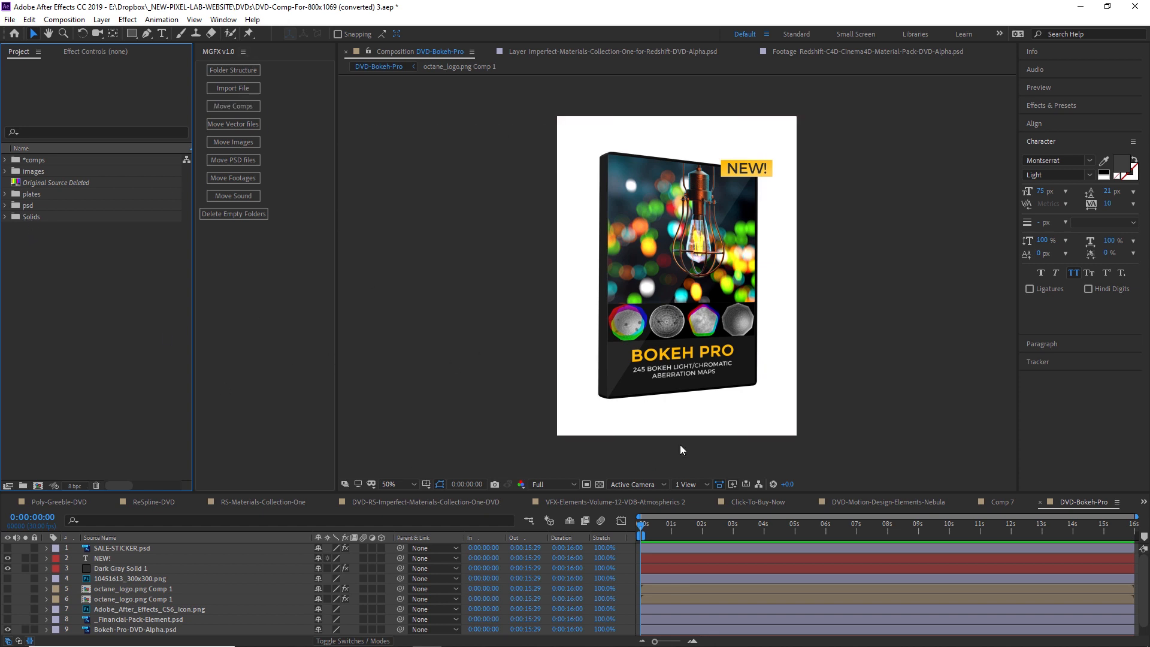
pyautogui.moveTo(913, 375)
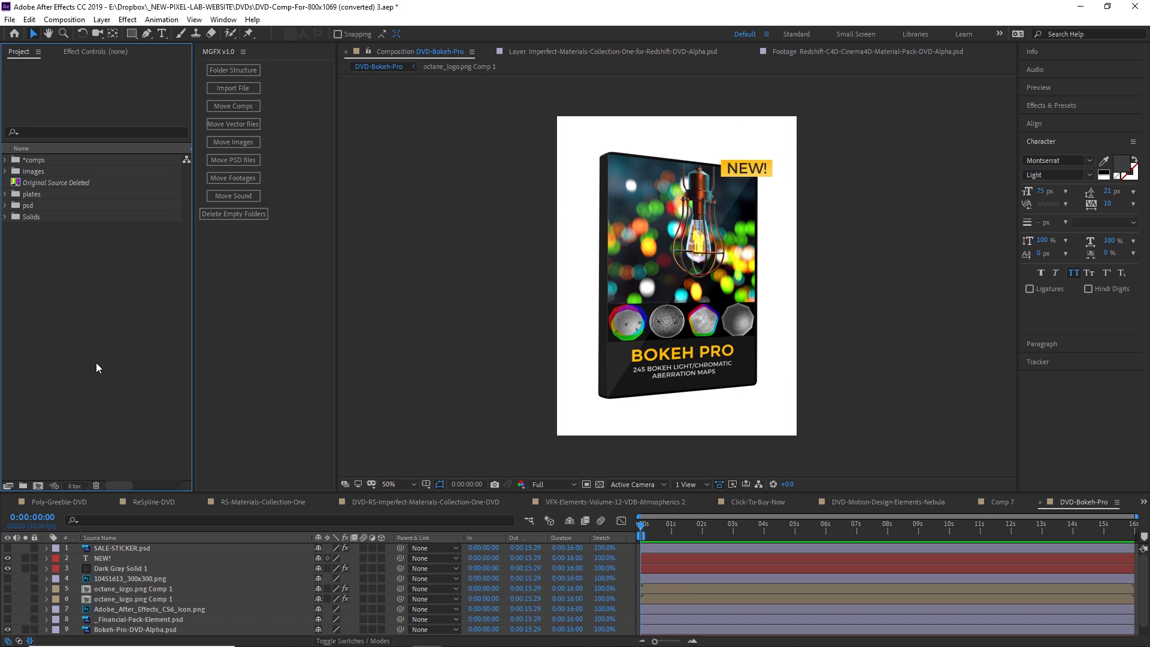
pyautogui.moveTo(82, 295)
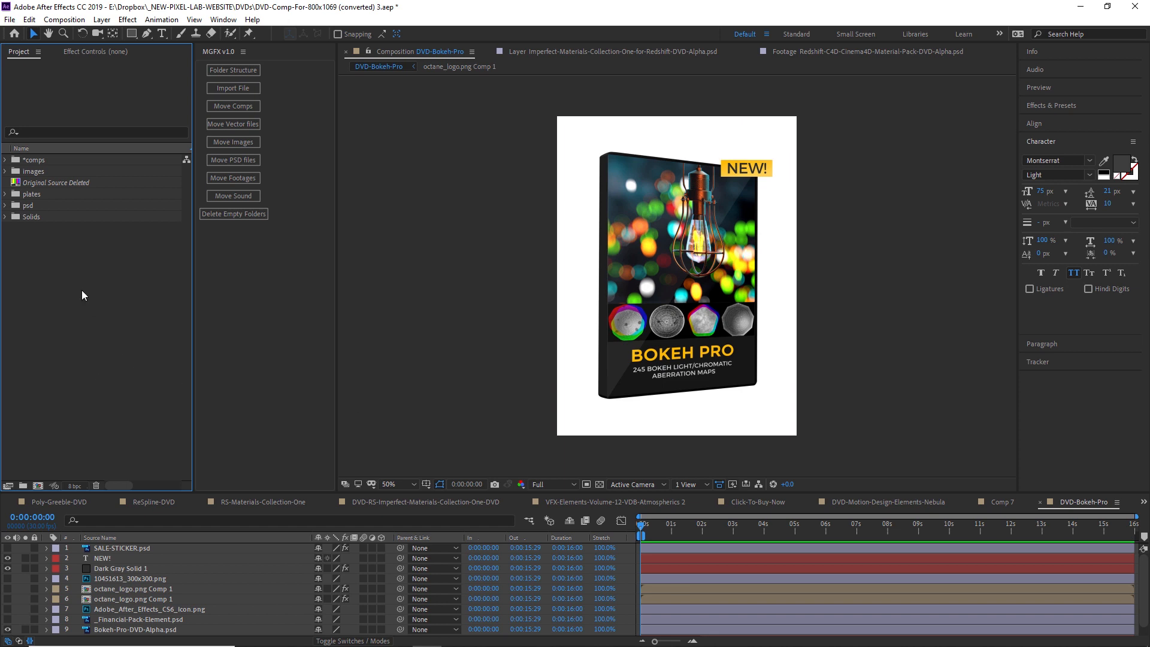